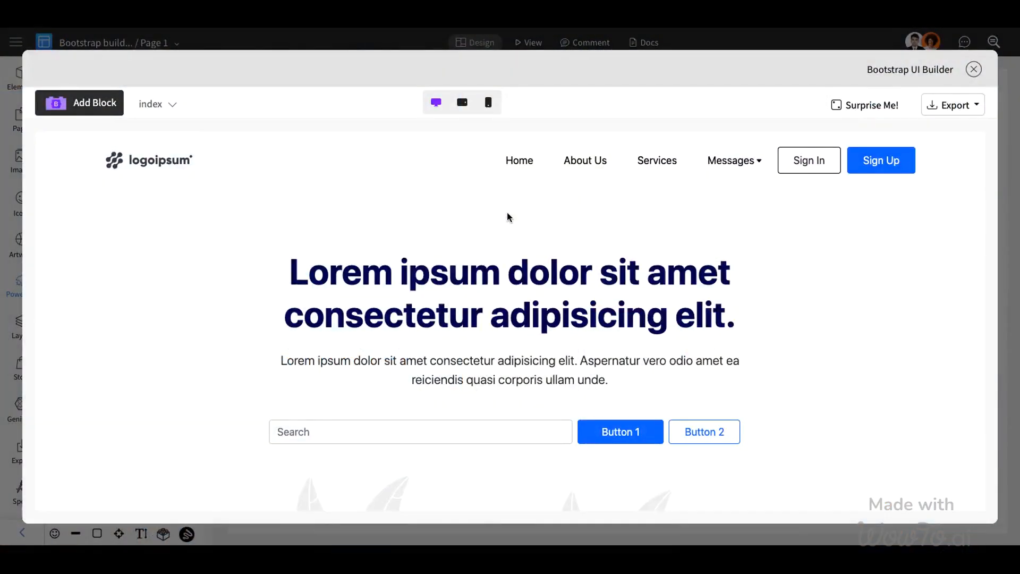
Preview the sample Bootstrap page at tablet and phone widths, scrolling down to the footer.
scroll("down", 3)
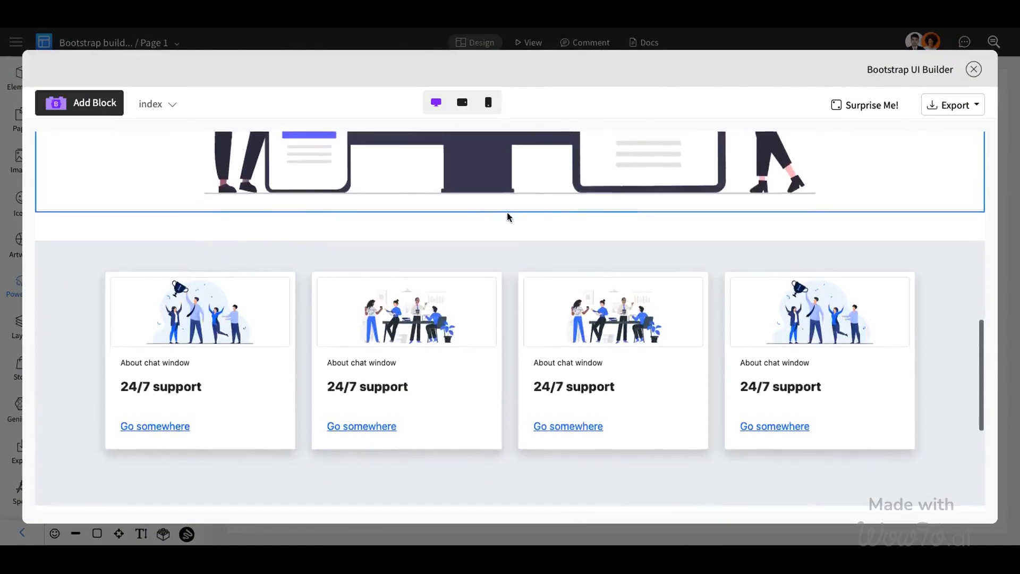
scroll("down", 3)
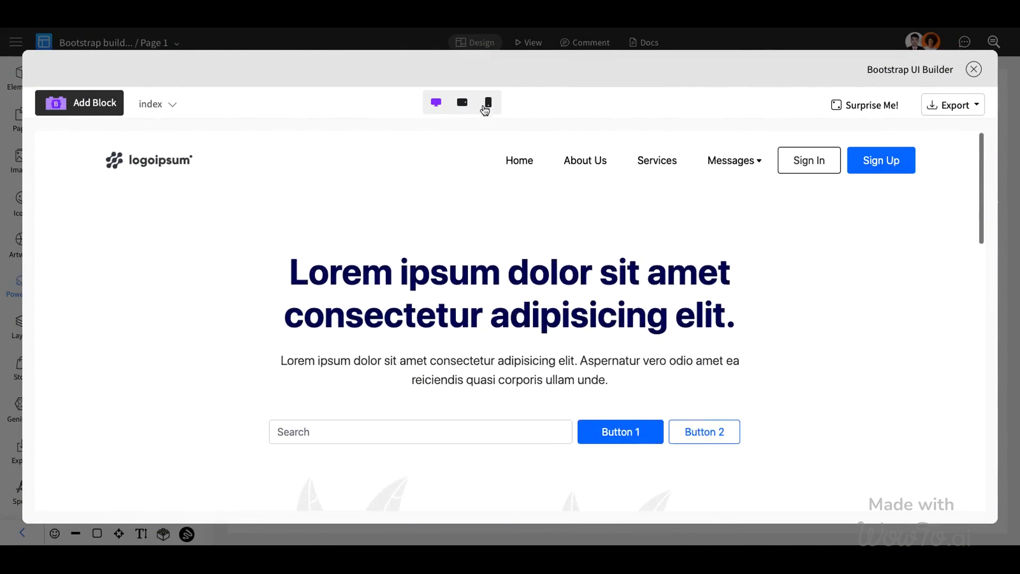
left_click(462, 102)
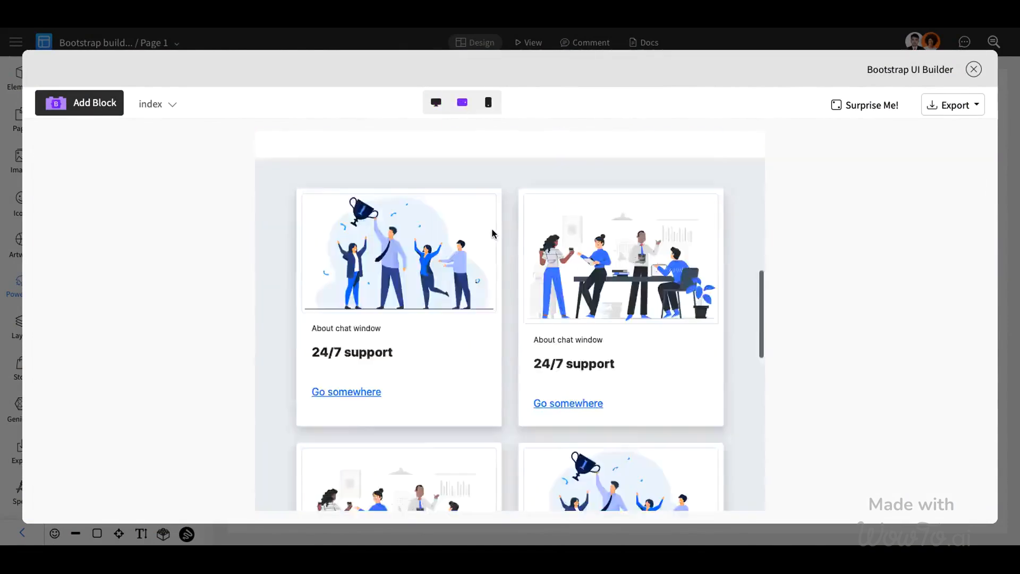
left_click(487, 102)
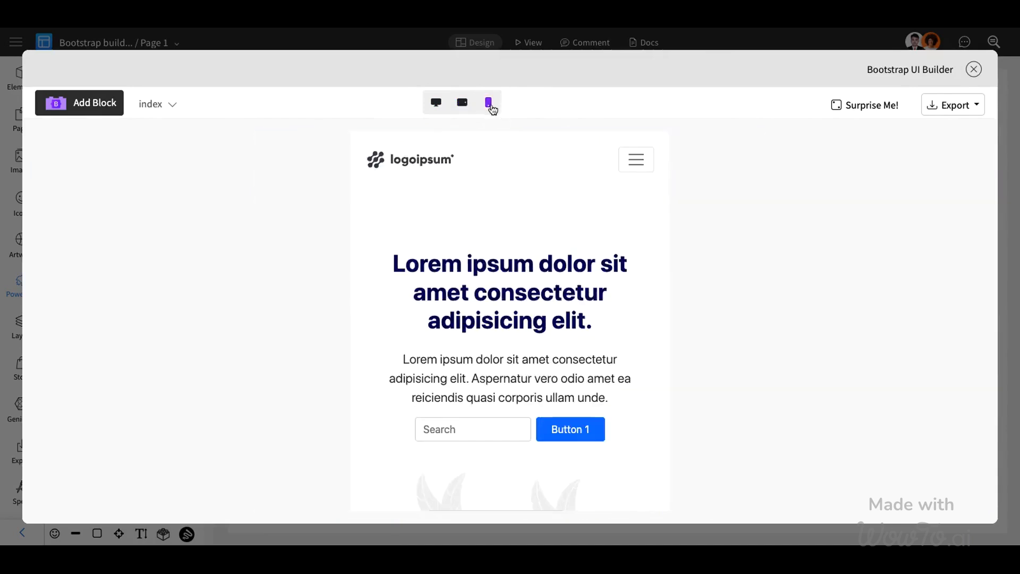
scroll("down", 3)
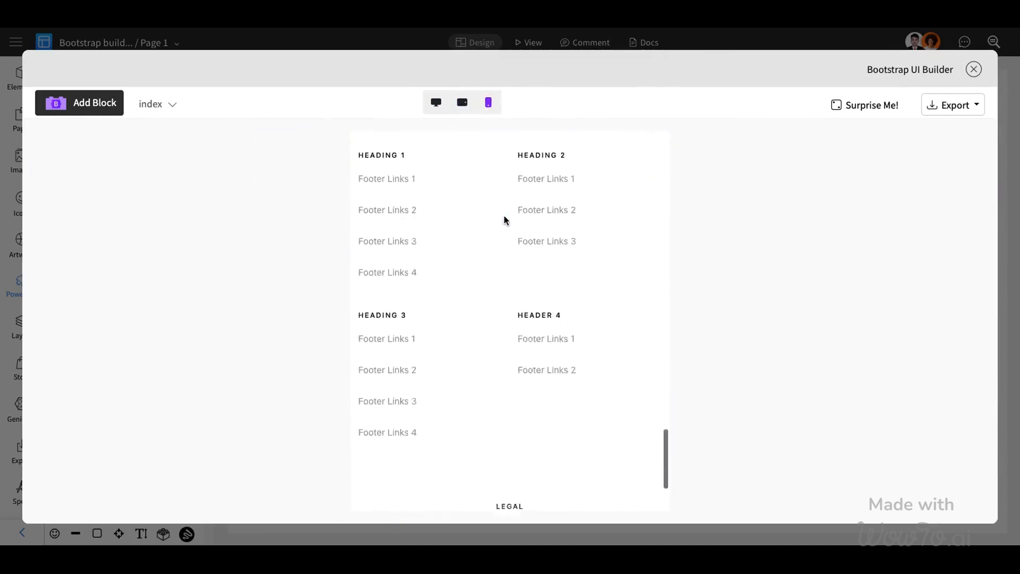
left_click(974, 70)
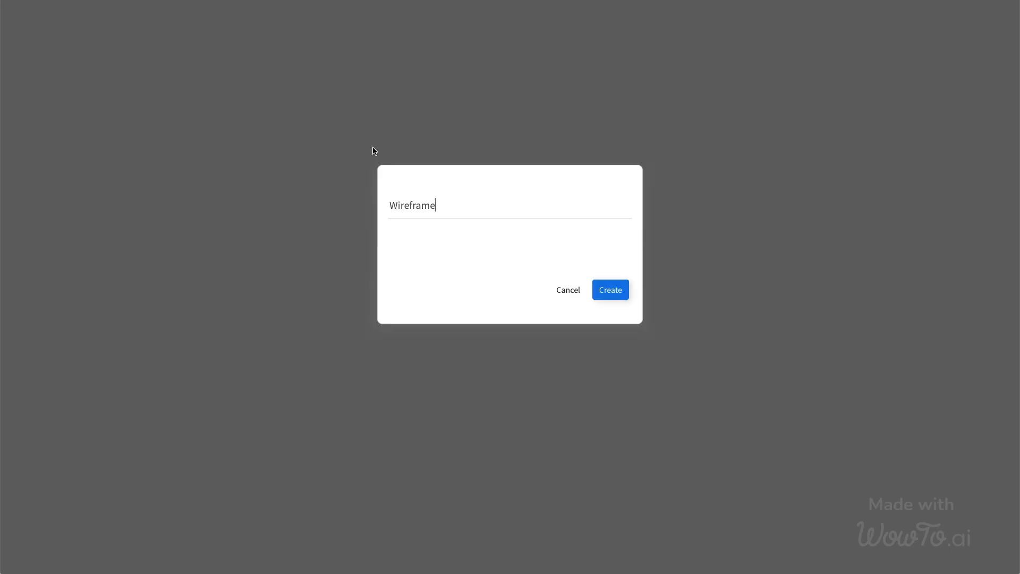
Create a project named 'Bootstrap Builder' and choose Bootstrap in the Create Wireframe wizard.
type("Bo")
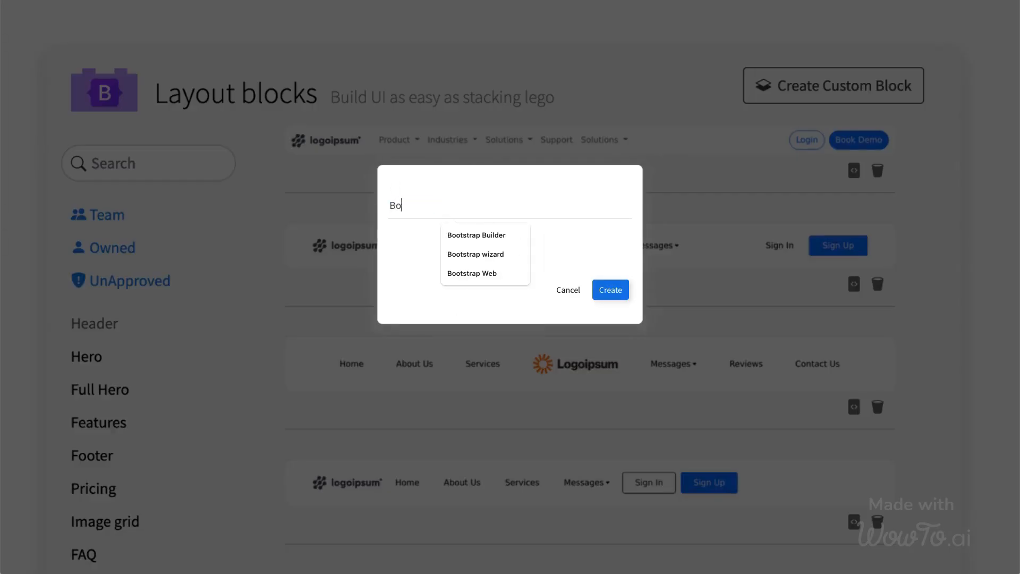
left_click(475, 235)
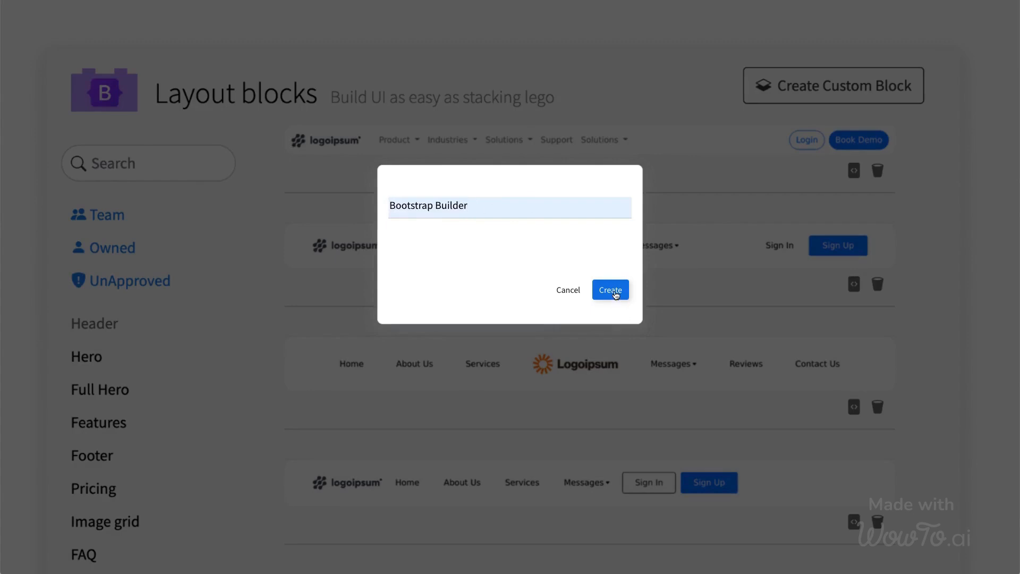
left_click(609, 289)
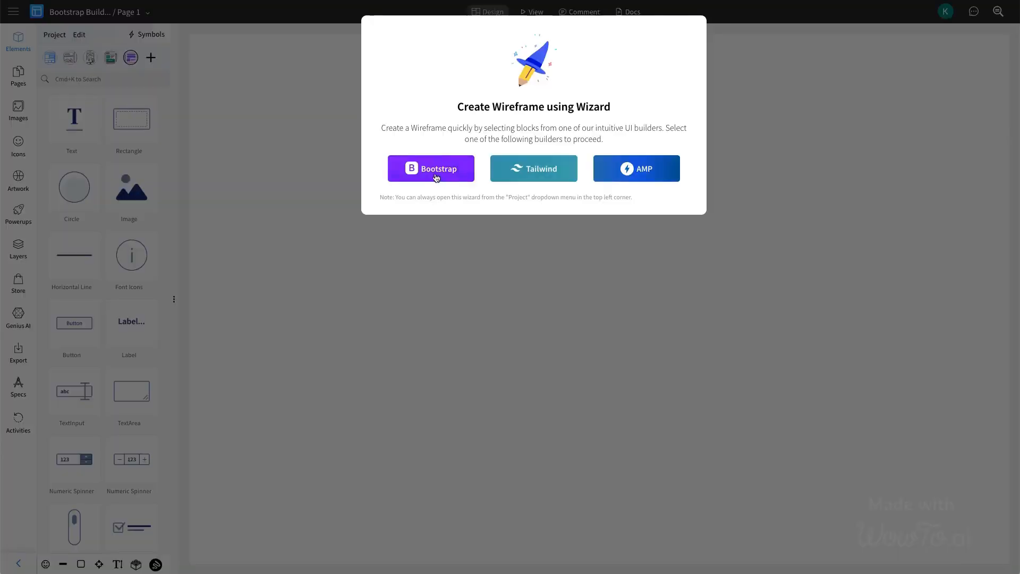
left_click(431, 168)
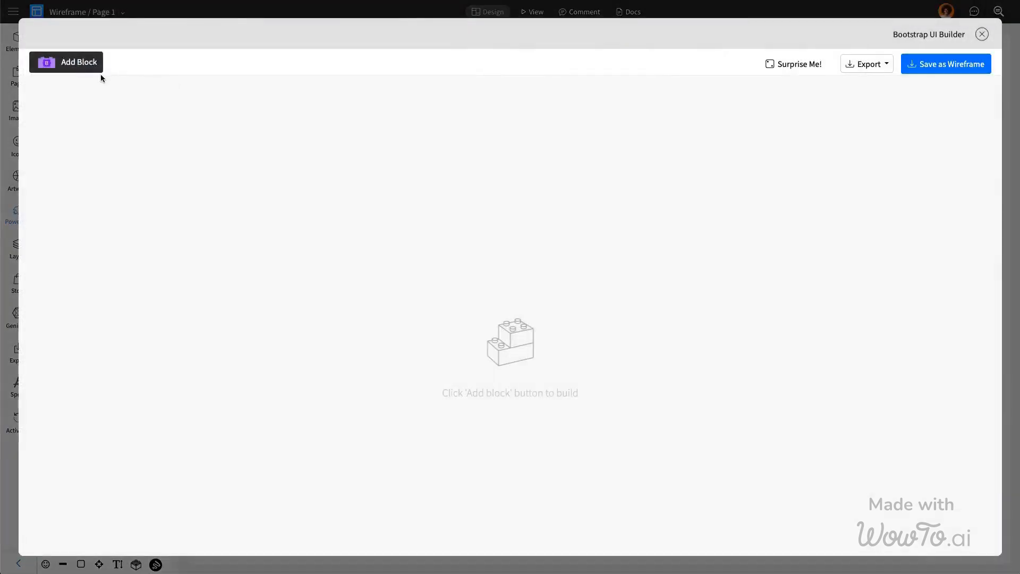
Browse the hero, features, pricing, FAQ, testimonial and call-to-action layout block categories.
left_click(65, 62)
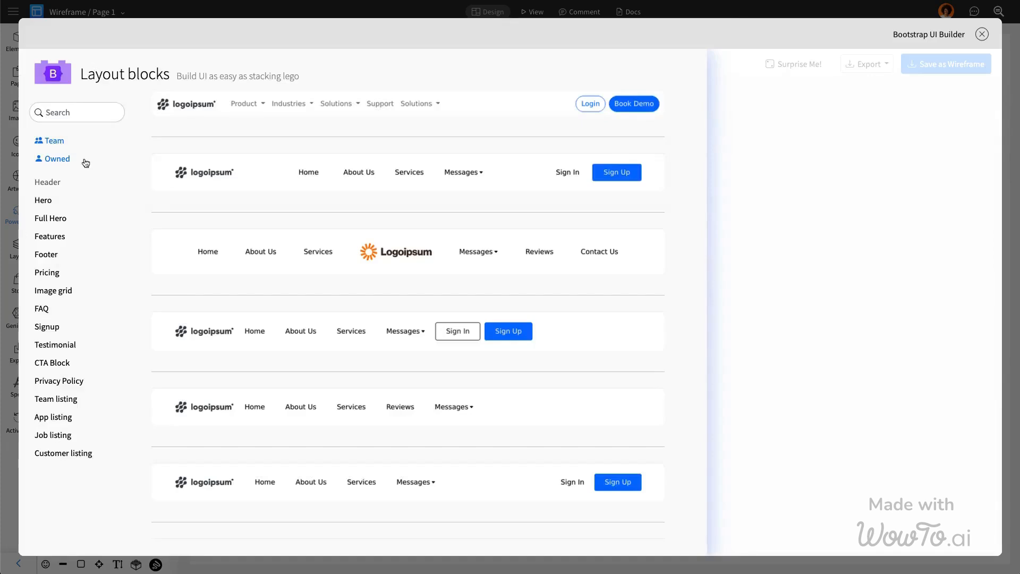
left_click(50, 218)
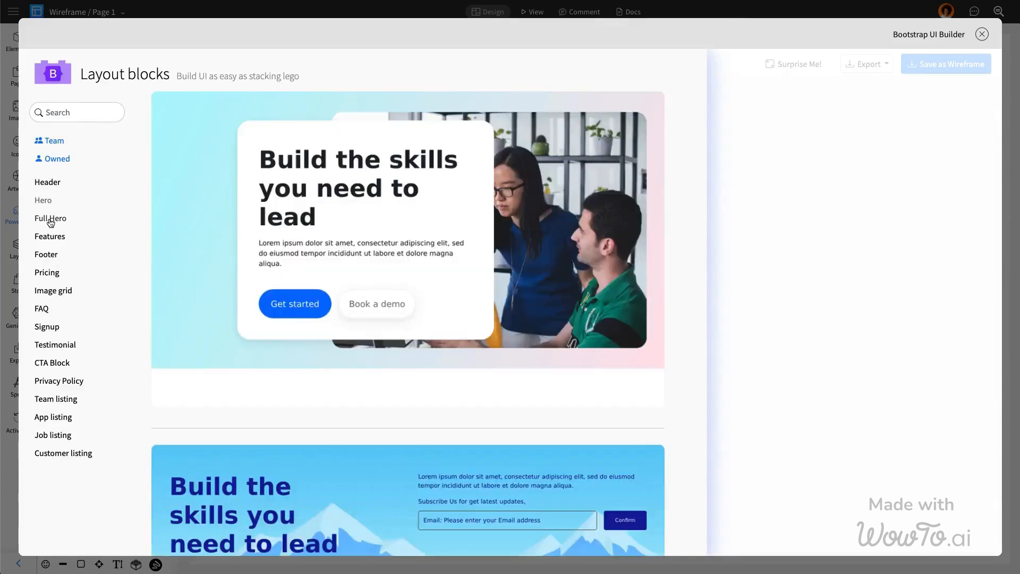
left_click(49, 236)
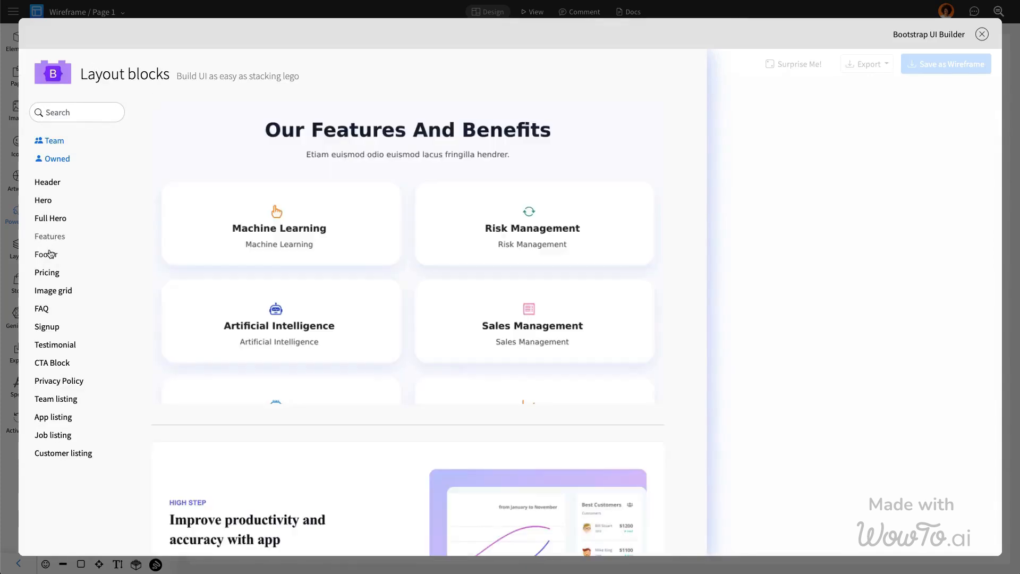
left_click(47, 272)
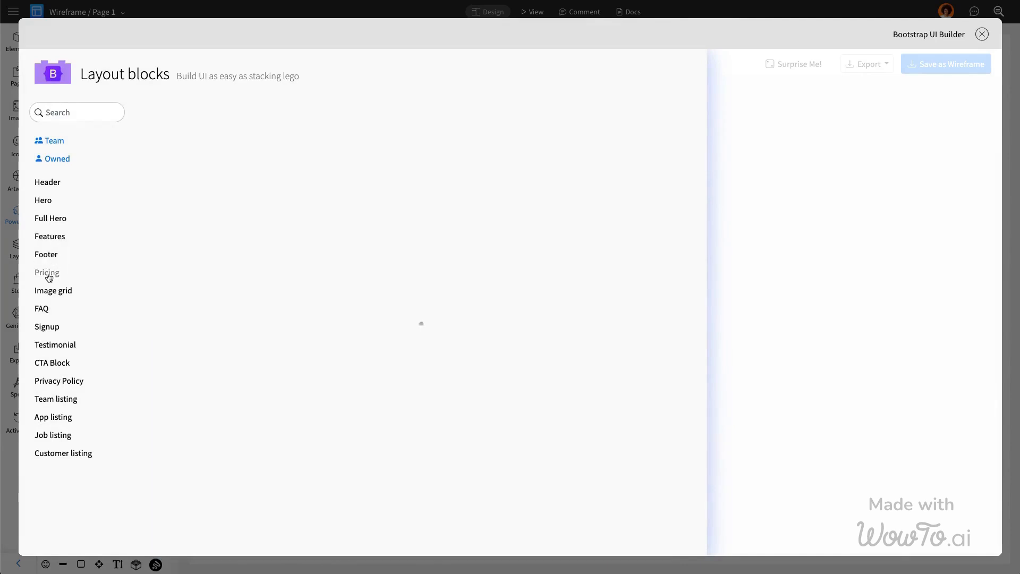
left_click(41, 308)
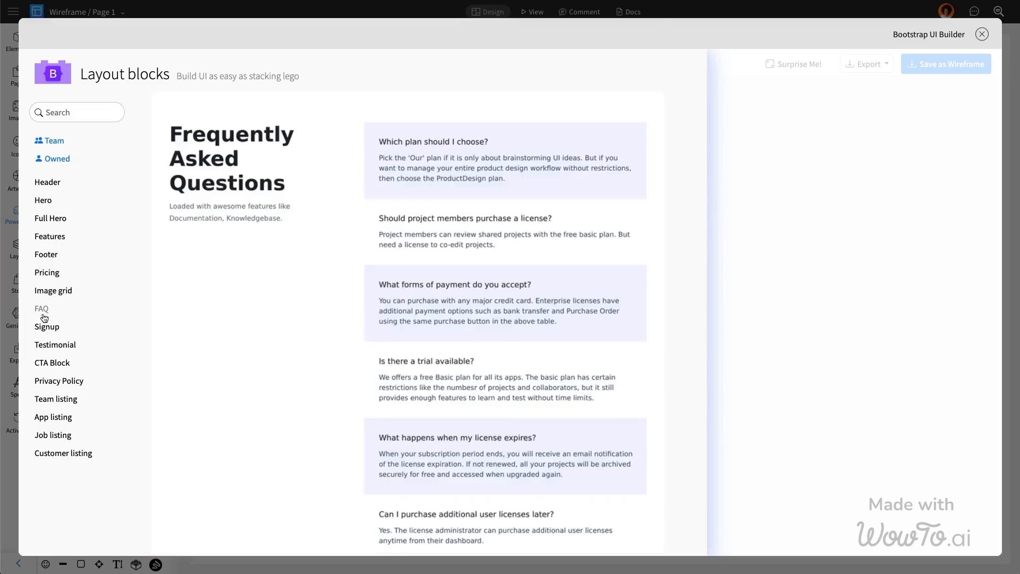
left_click(55, 344)
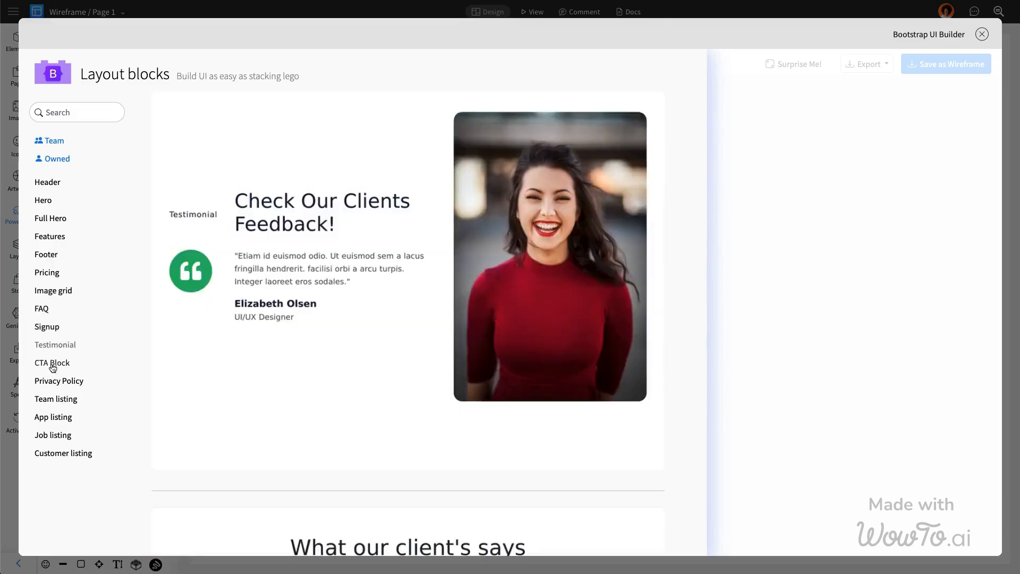
left_click(58, 381)
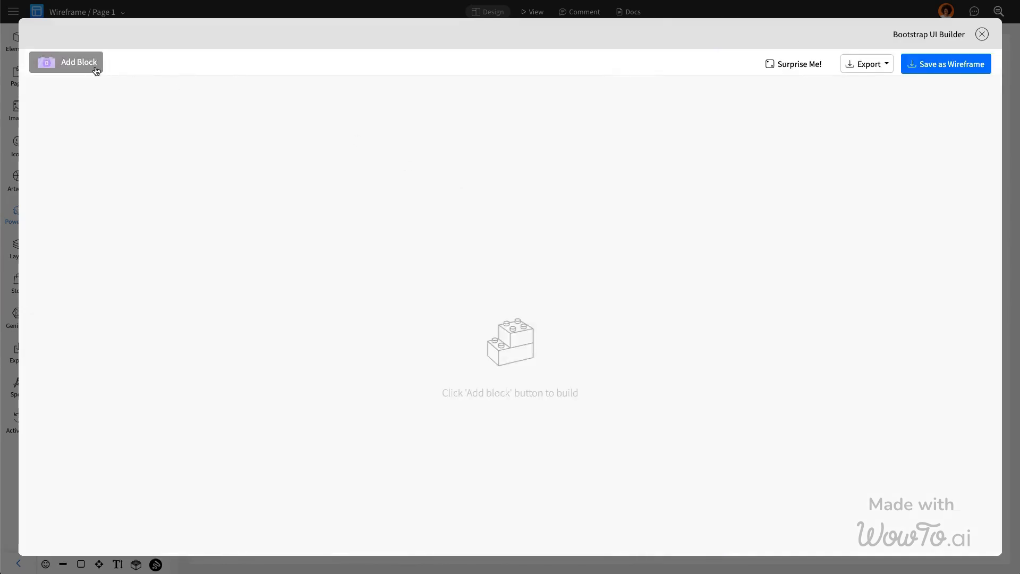
Insert the dark Full Hero block with Heading 1, two buttons and an analytics mockup.
left_click(66, 61)
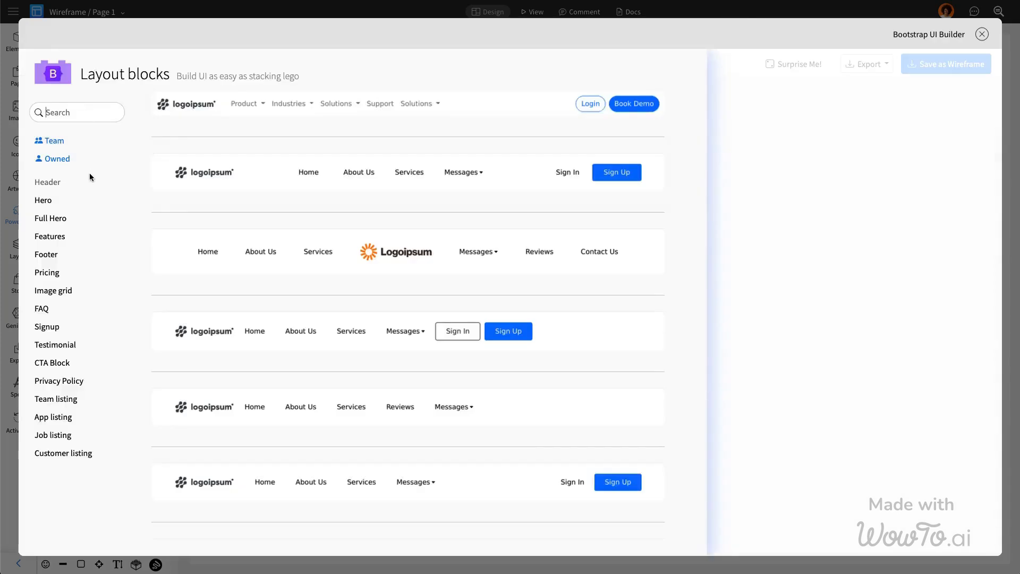
mouse_move(43, 200)
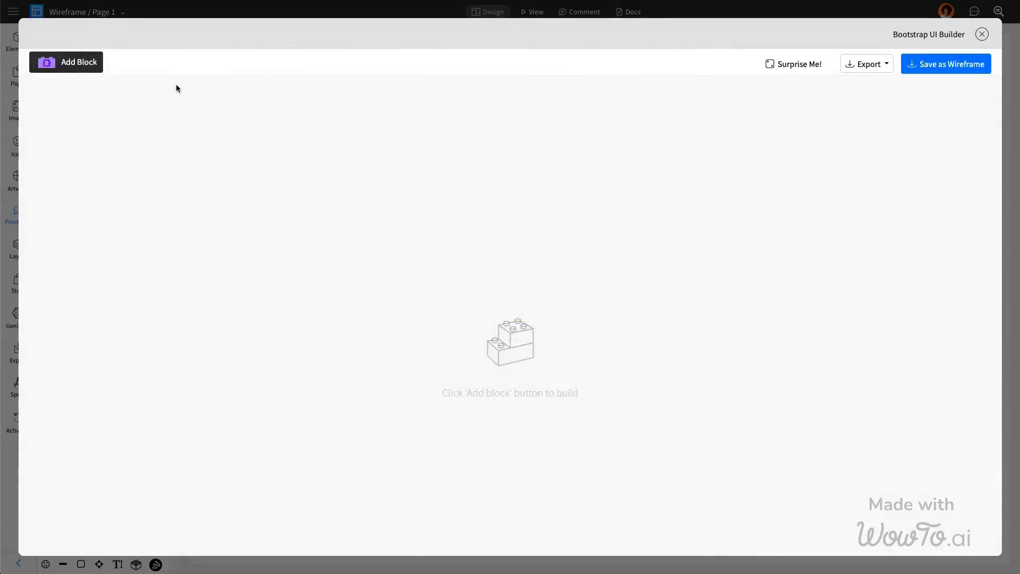
left_click(66, 61)
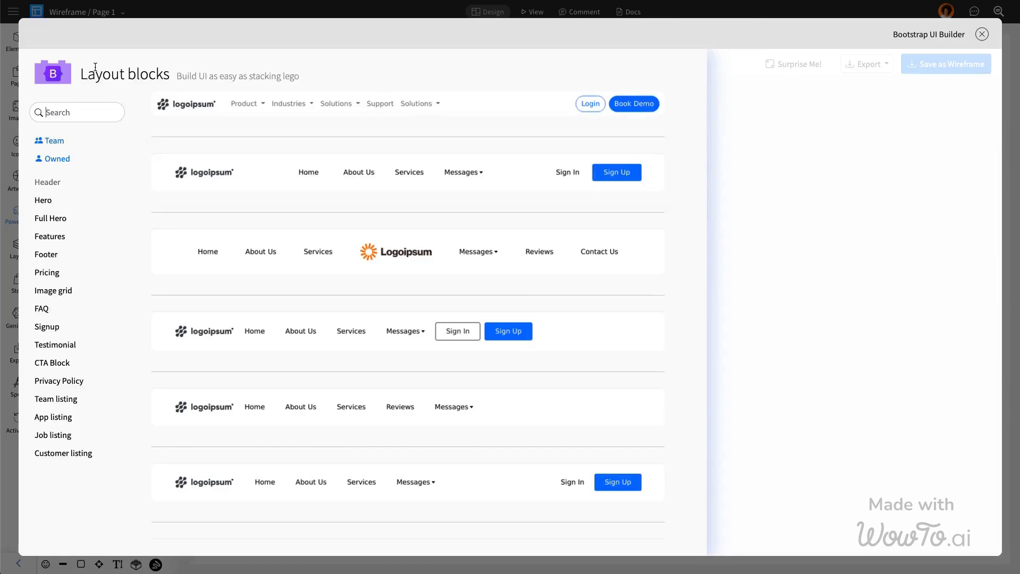
left_click(50, 218)
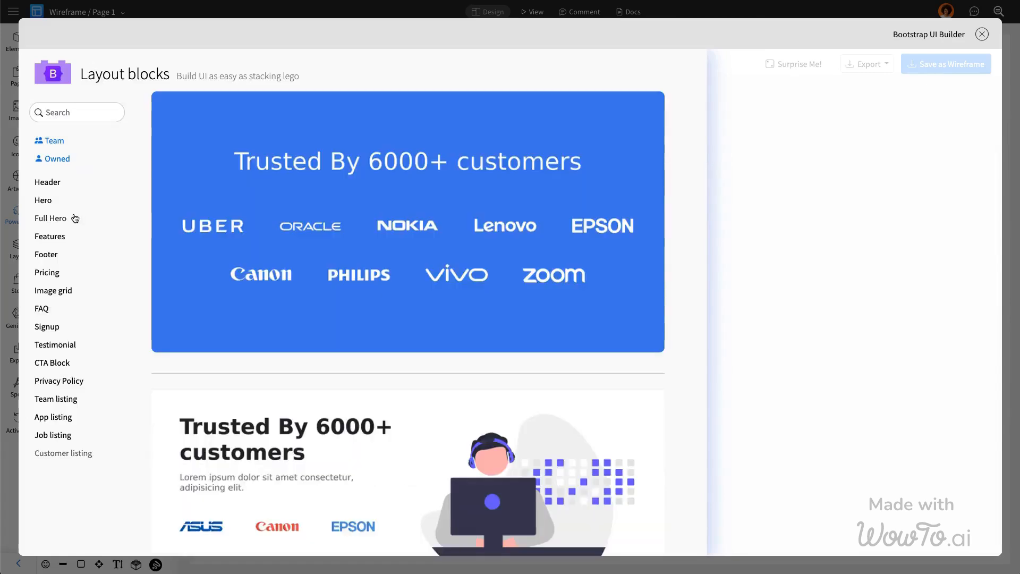
left_click(51, 218)
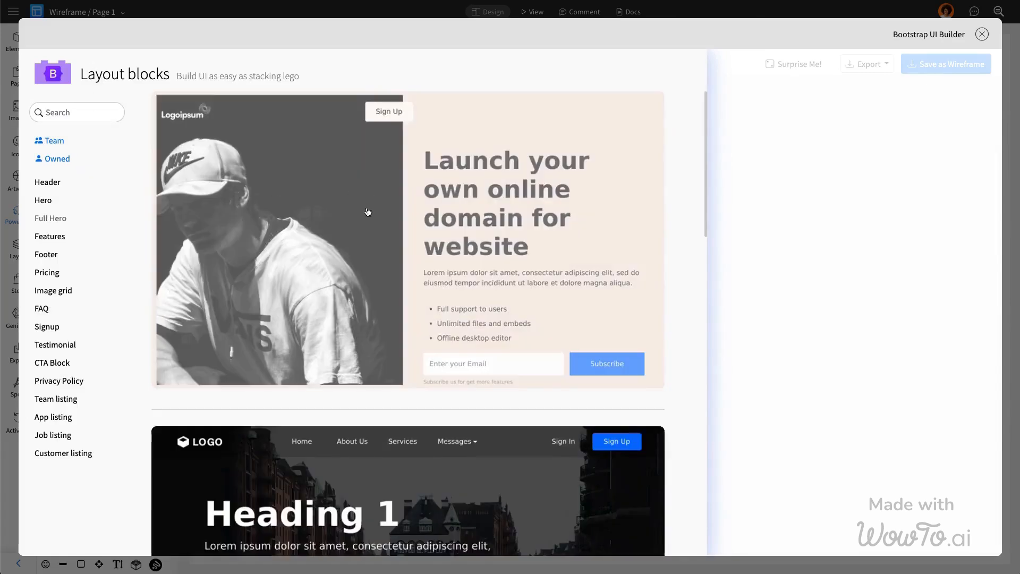
scroll("down", 3)
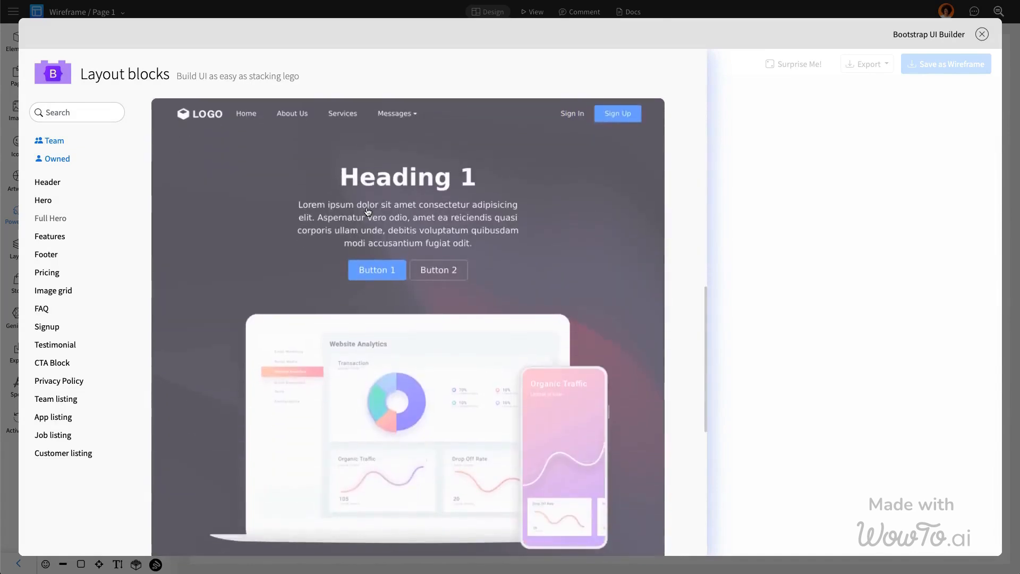
scroll("down", 3)
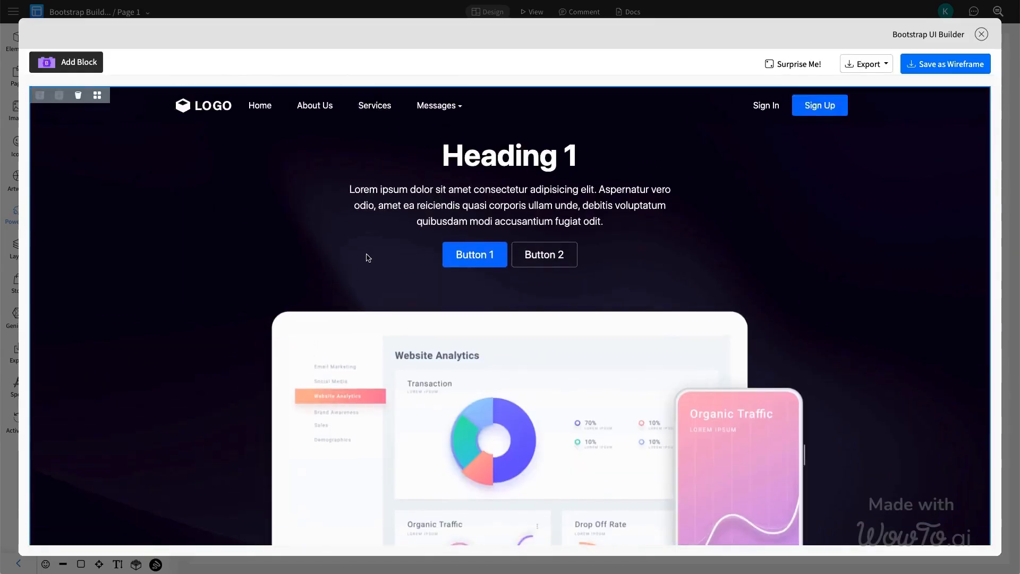
Add the dark footer block with LOGO and link columns below the signup section.
scroll("down", 3)
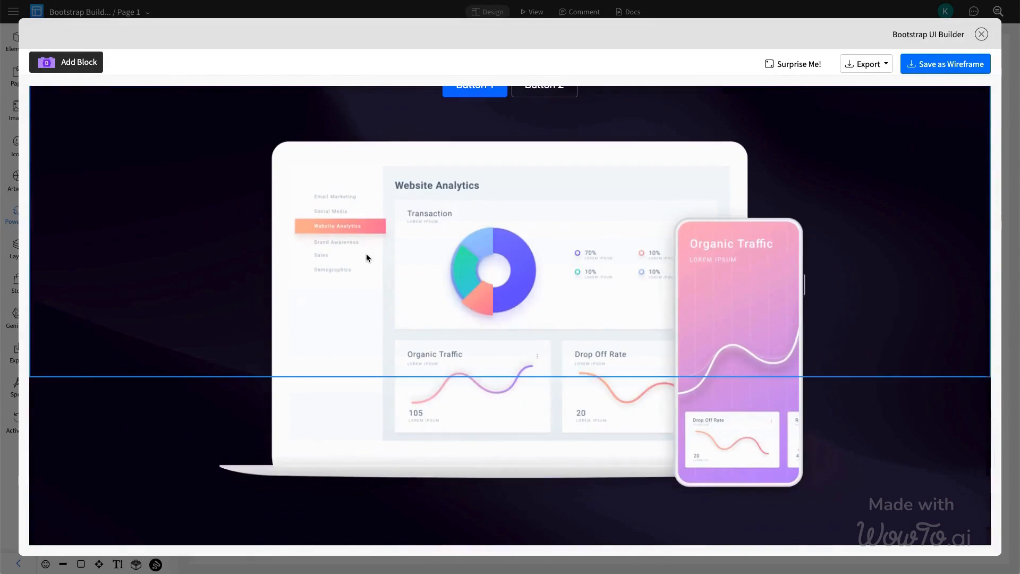
left_click(66, 62)
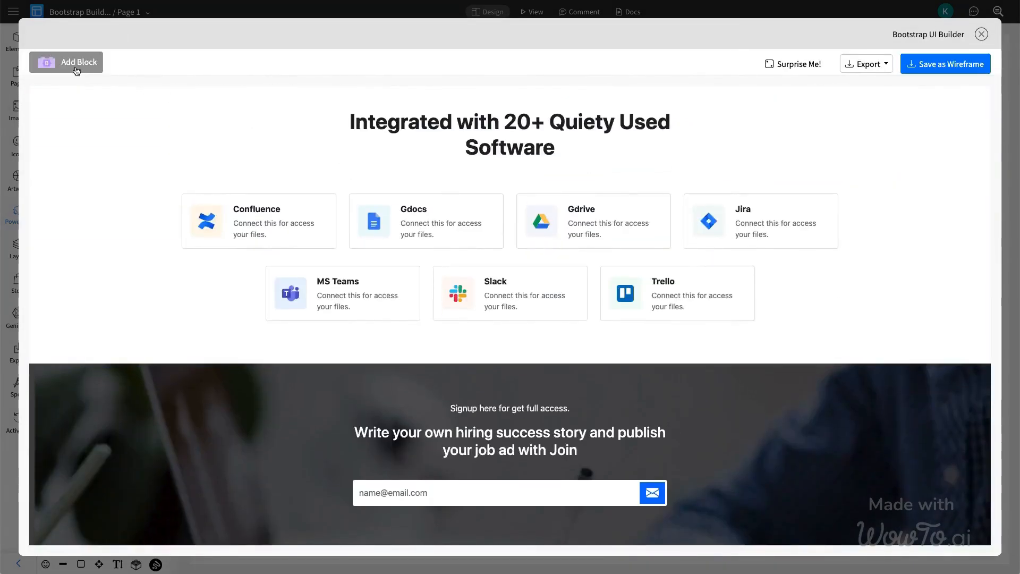
left_click(66, 61)
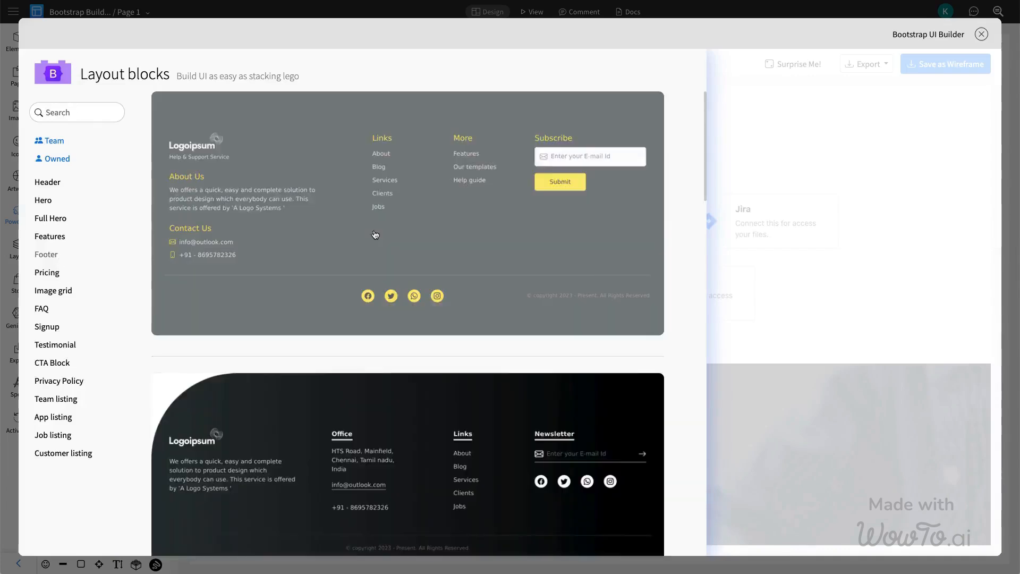
scroll("down", 3)
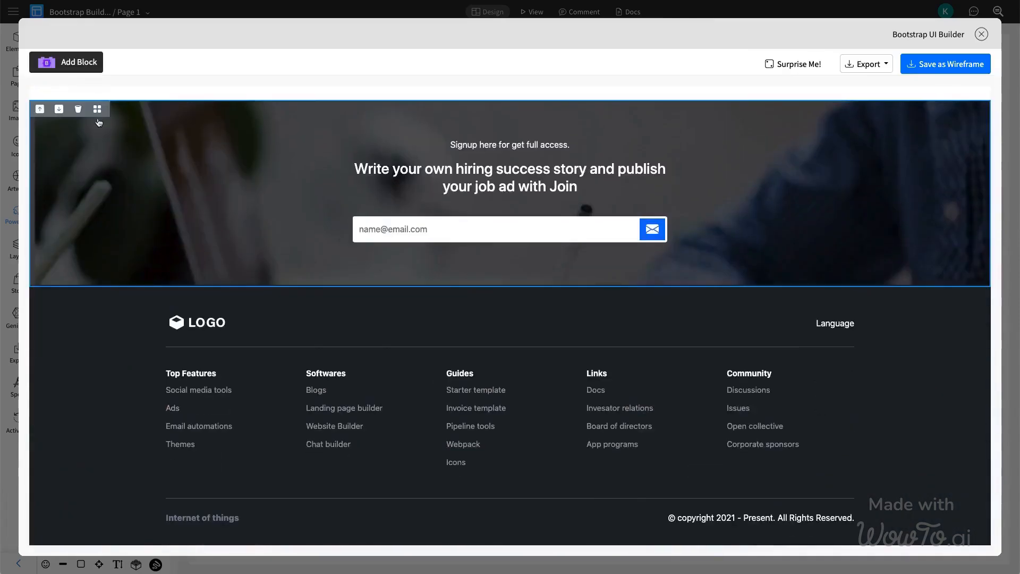
scroll("down", 3)
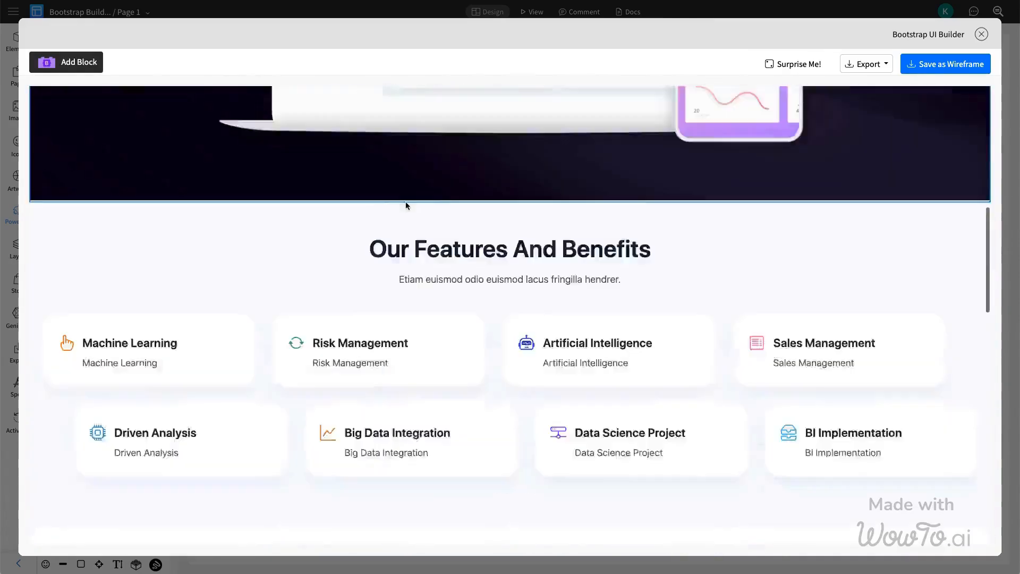
left_click(66, 61)
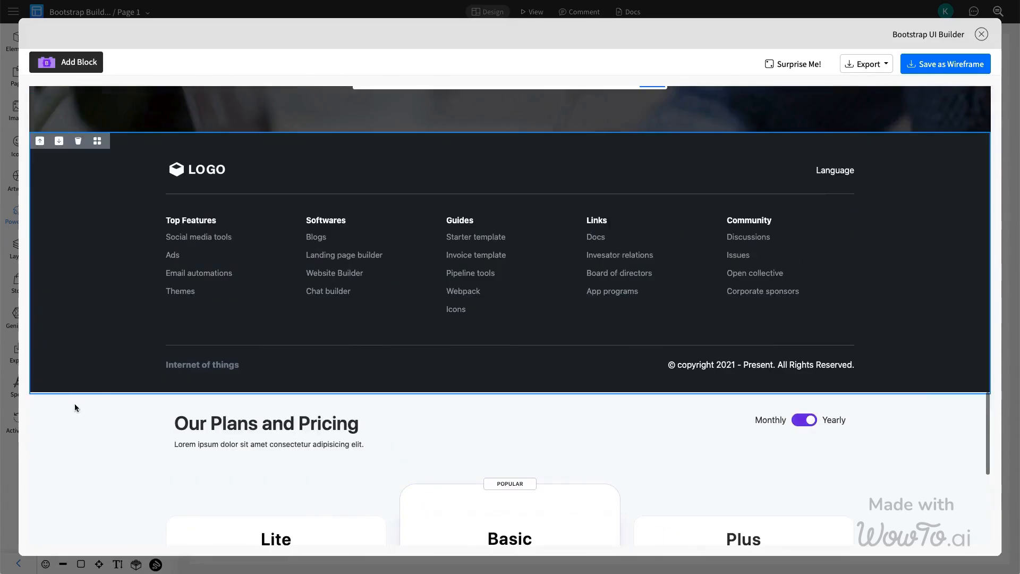
Put pricing above signup with the footer last, and save the page as a wireframe.
scroll("down", 3)
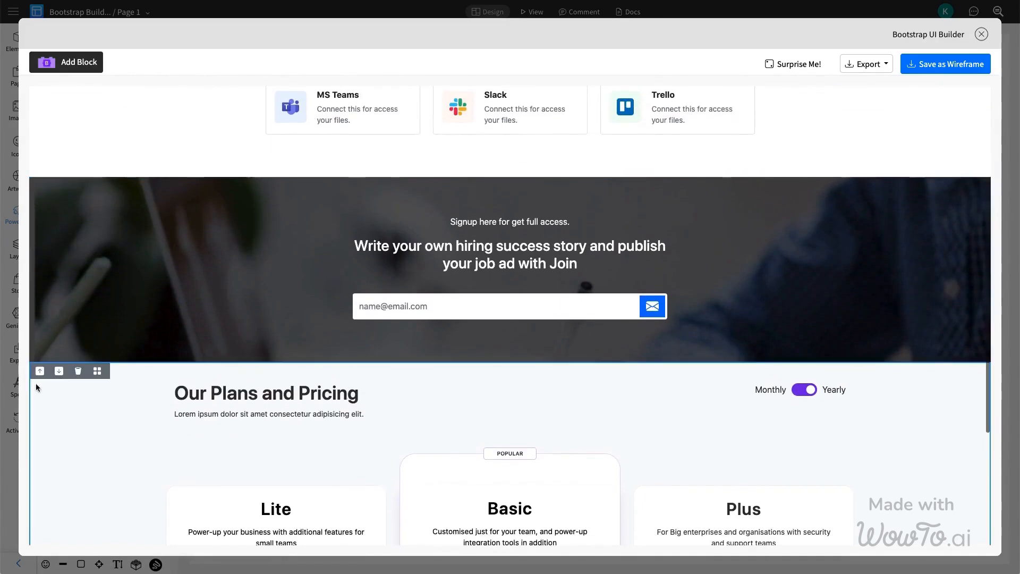
scroll("down", 3)
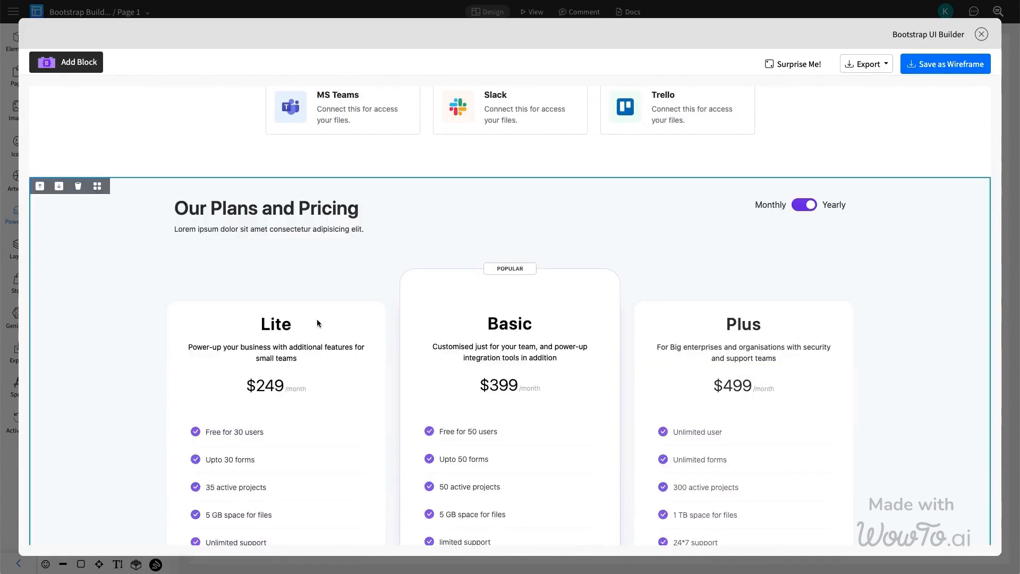
scroll("down", 3)
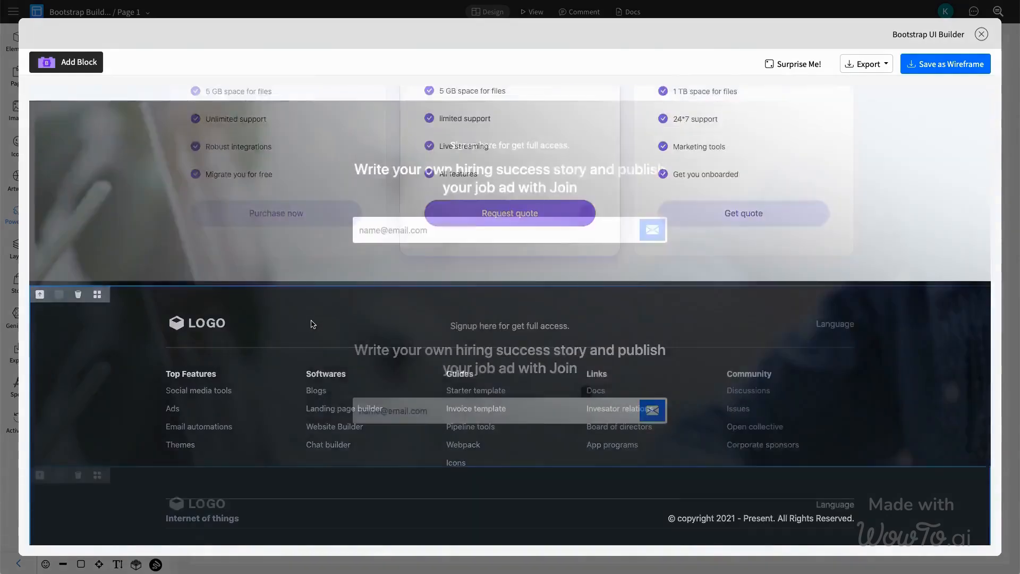
scroll("down", 3)
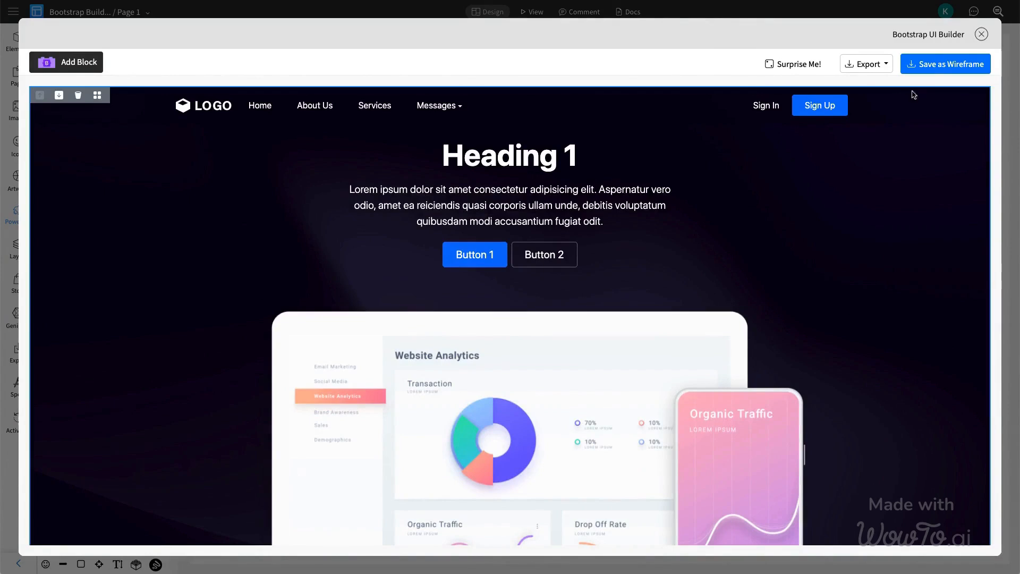
left_click(945, 63)
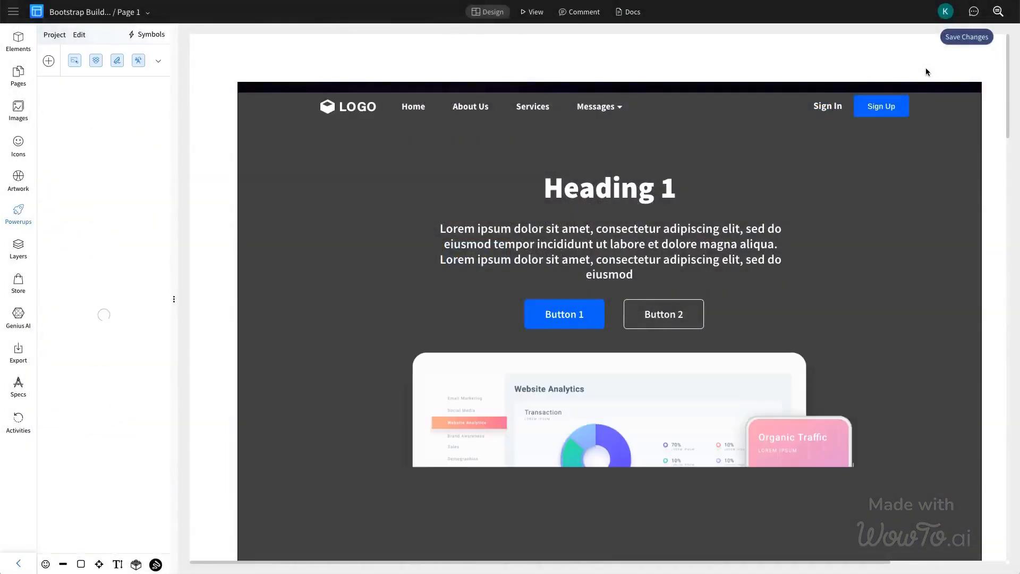
scroll("down", 3)
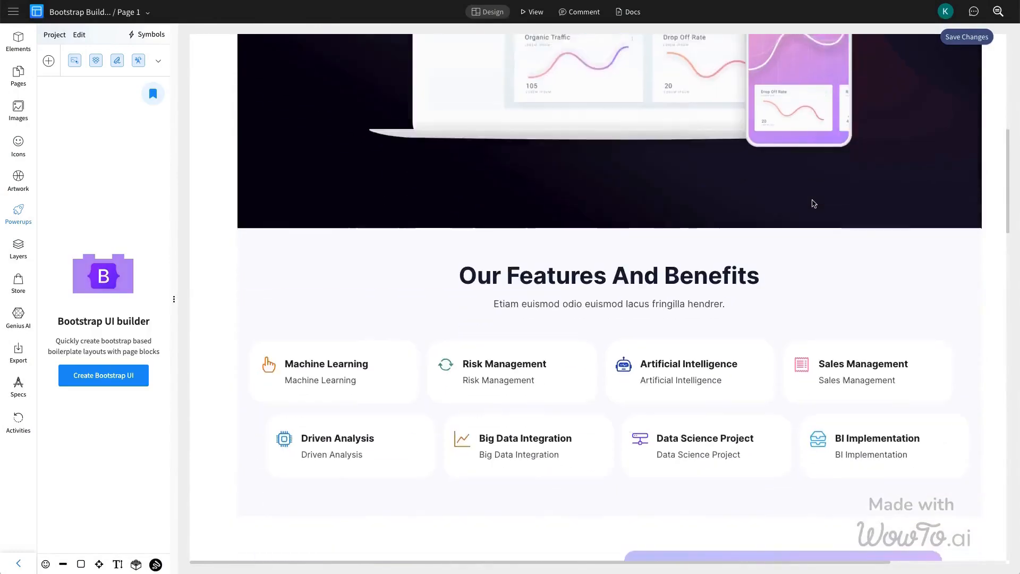
scroll("down", 3)
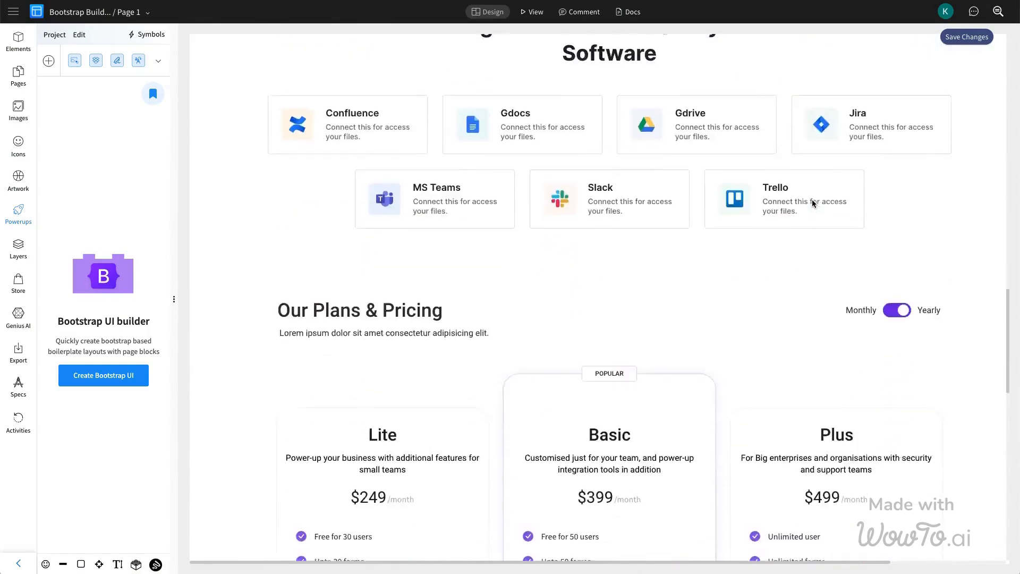
scroll("down", 3)
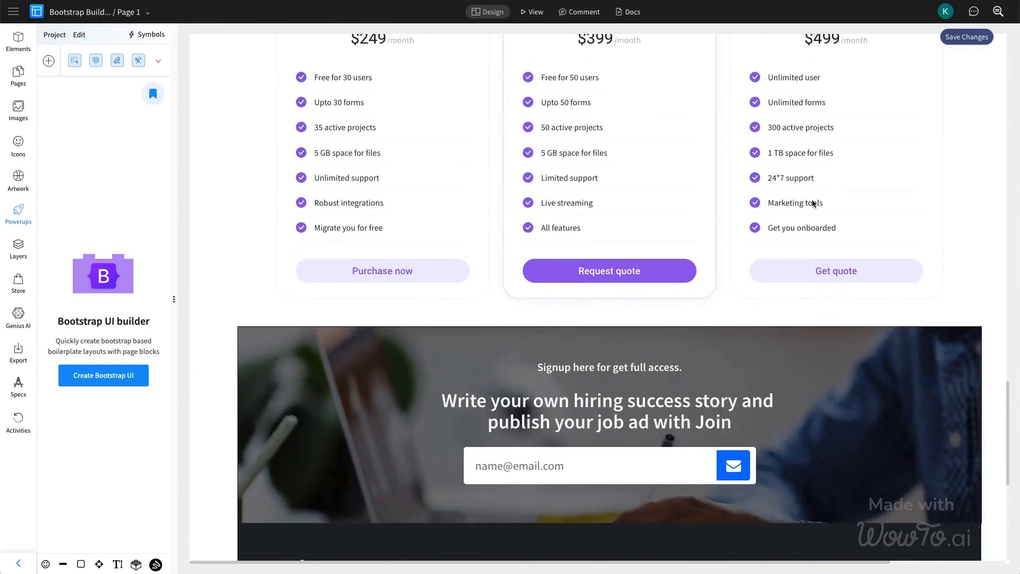
scroll("down", 3)
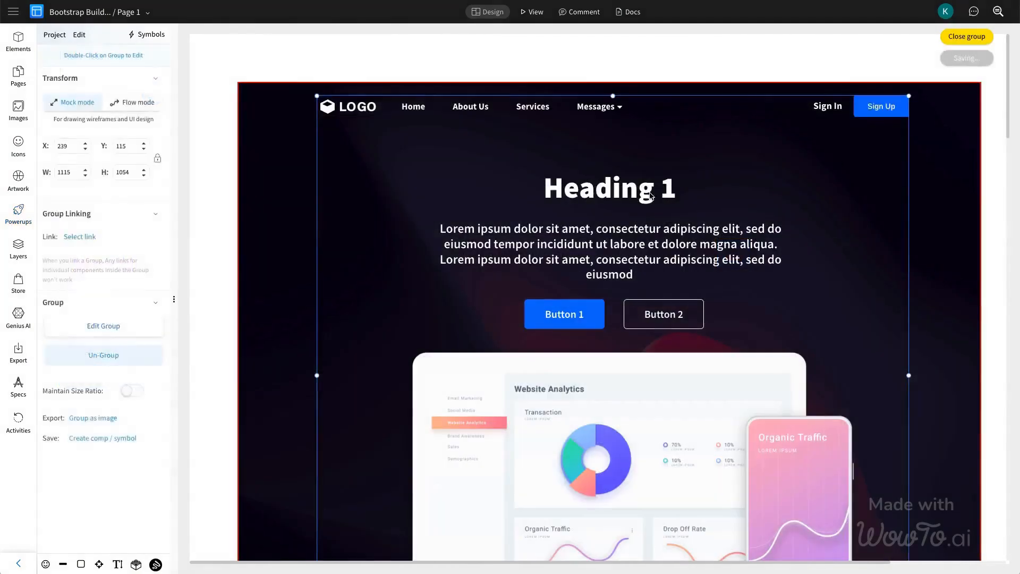
Retitle the hero 'The World's Most Loved CRM Platform' with buttons 'Get Started' and 'Request Demo'.
double_click(609, 188)
type("Get")
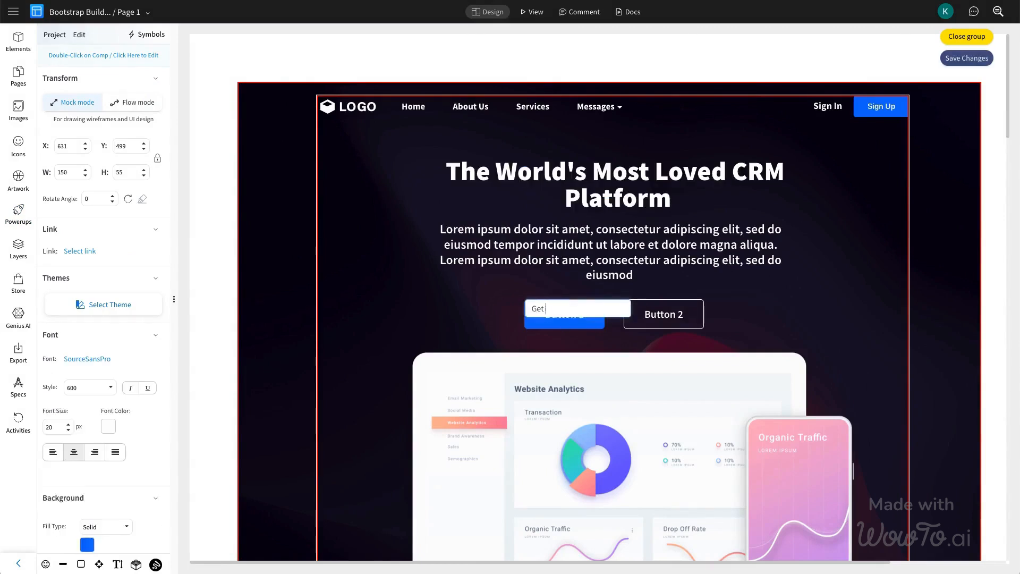
type("Started")
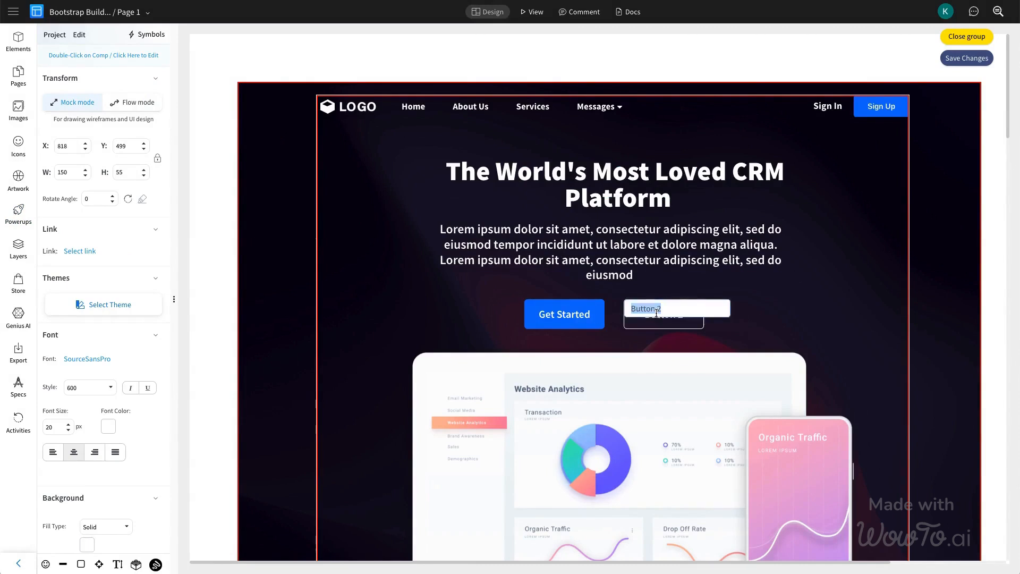
type("Reque")
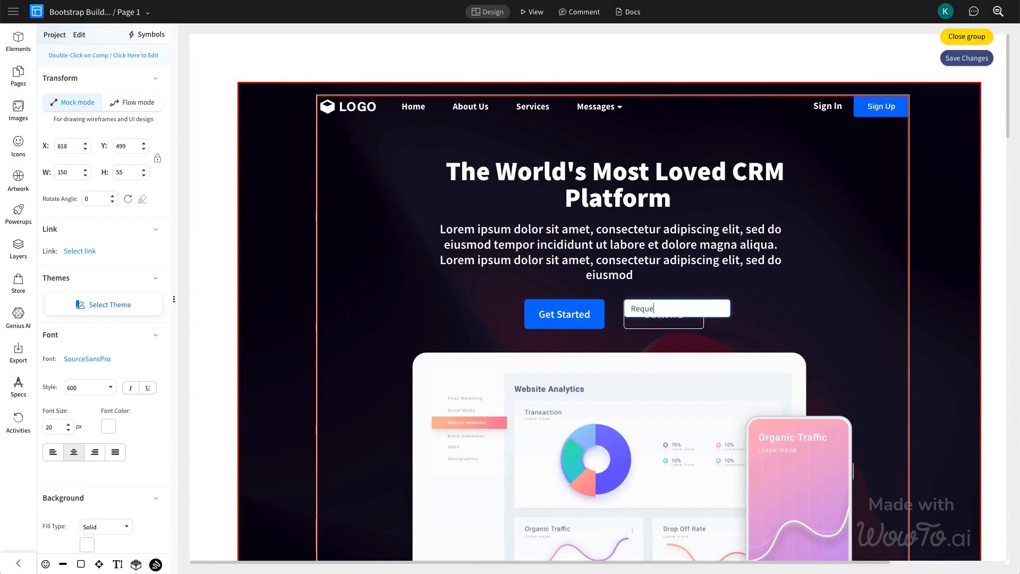
type("Request Demo")
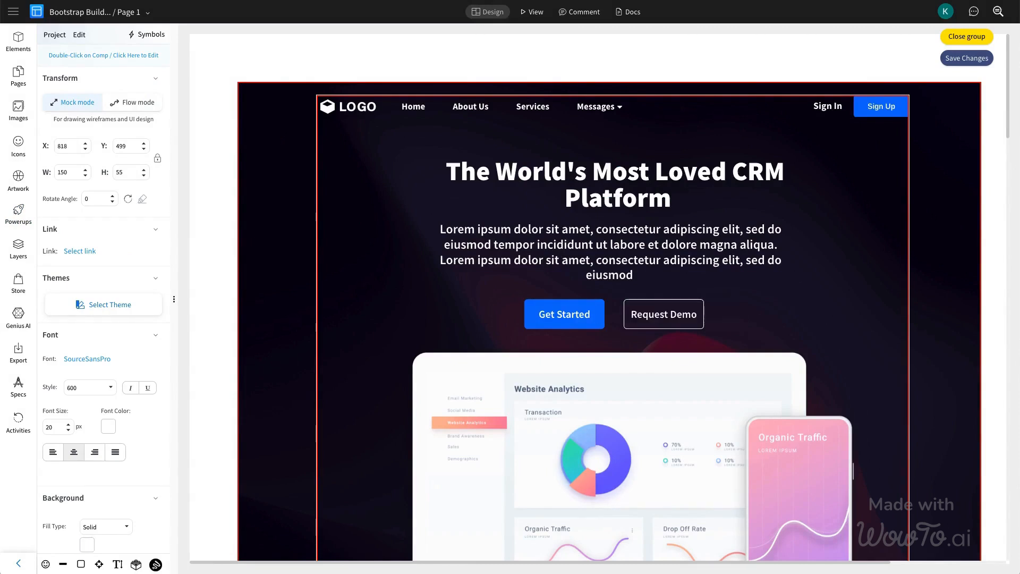